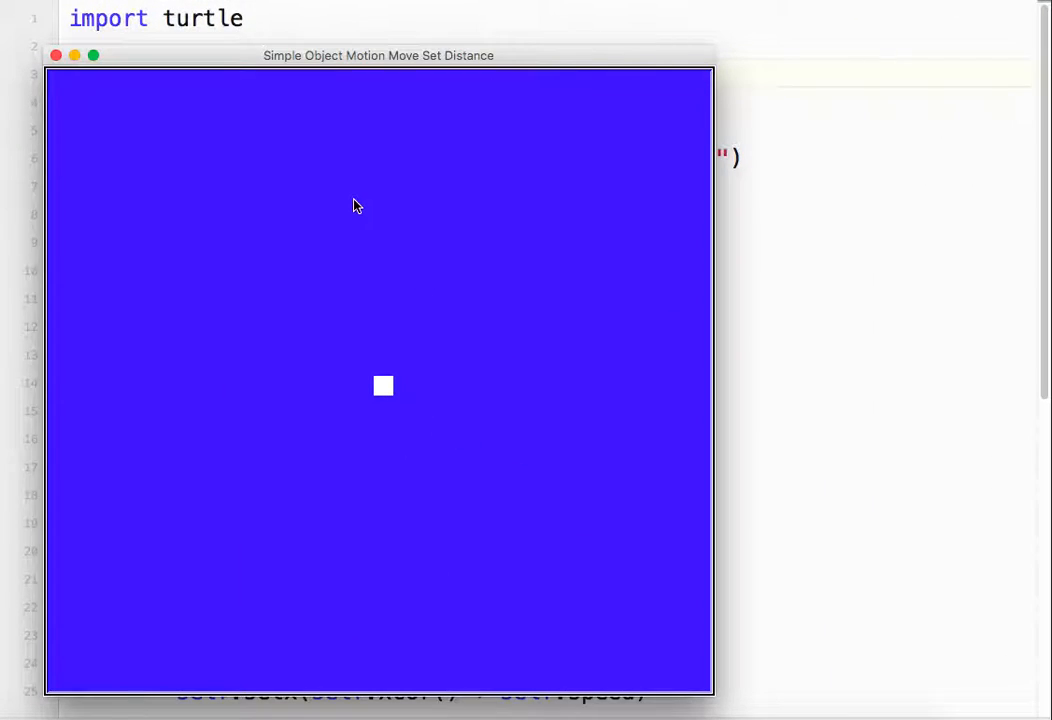
mouse_move(360, 129)
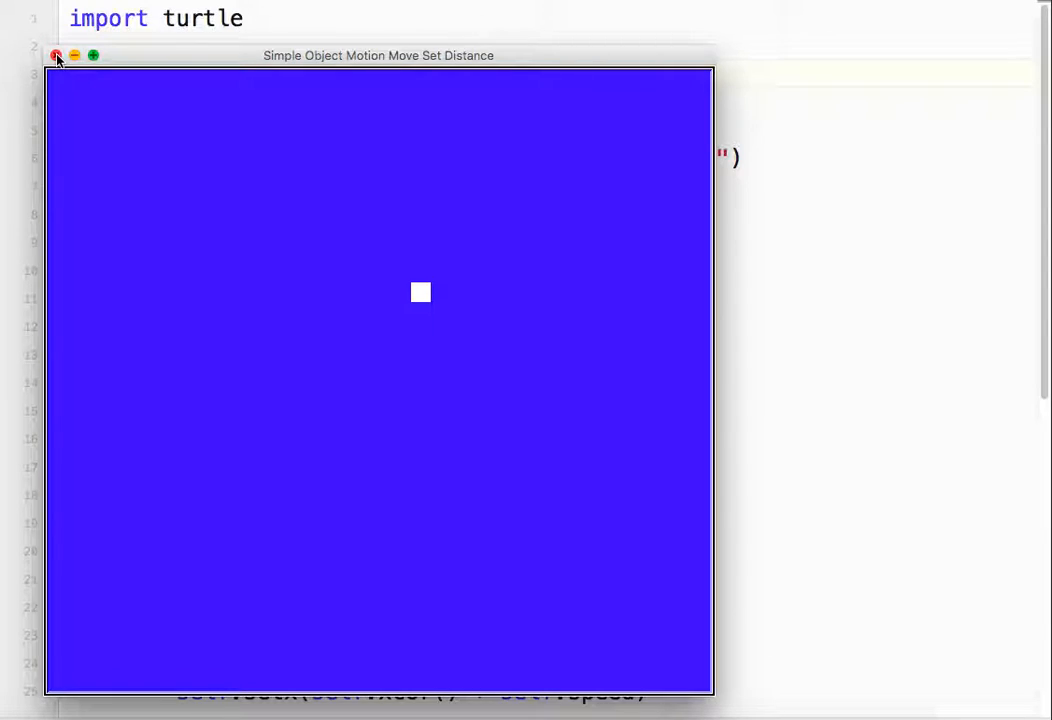
- Close the turtle game window after moving the white square up and right
click(56, 55)
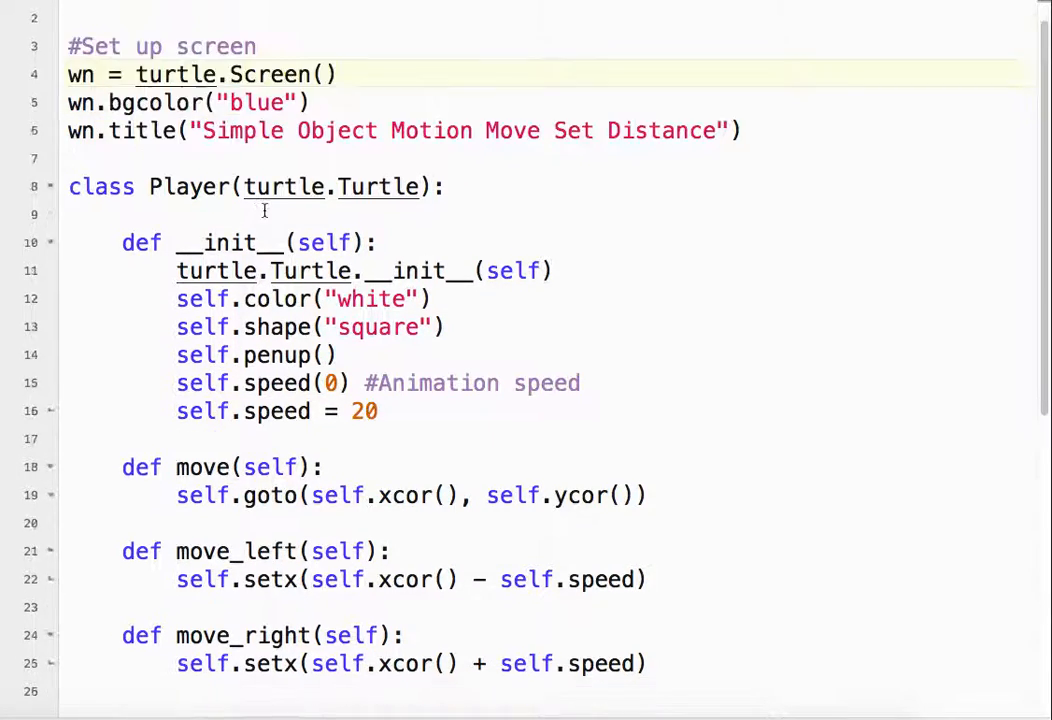
scroll(down, 3)
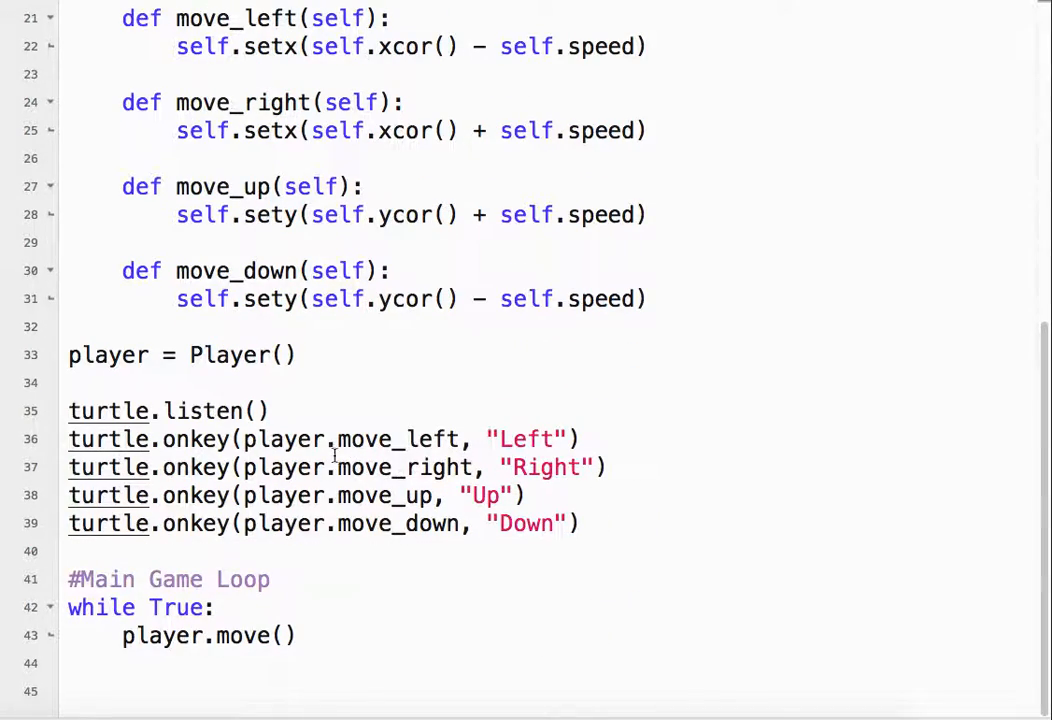
scroll(up, 3)
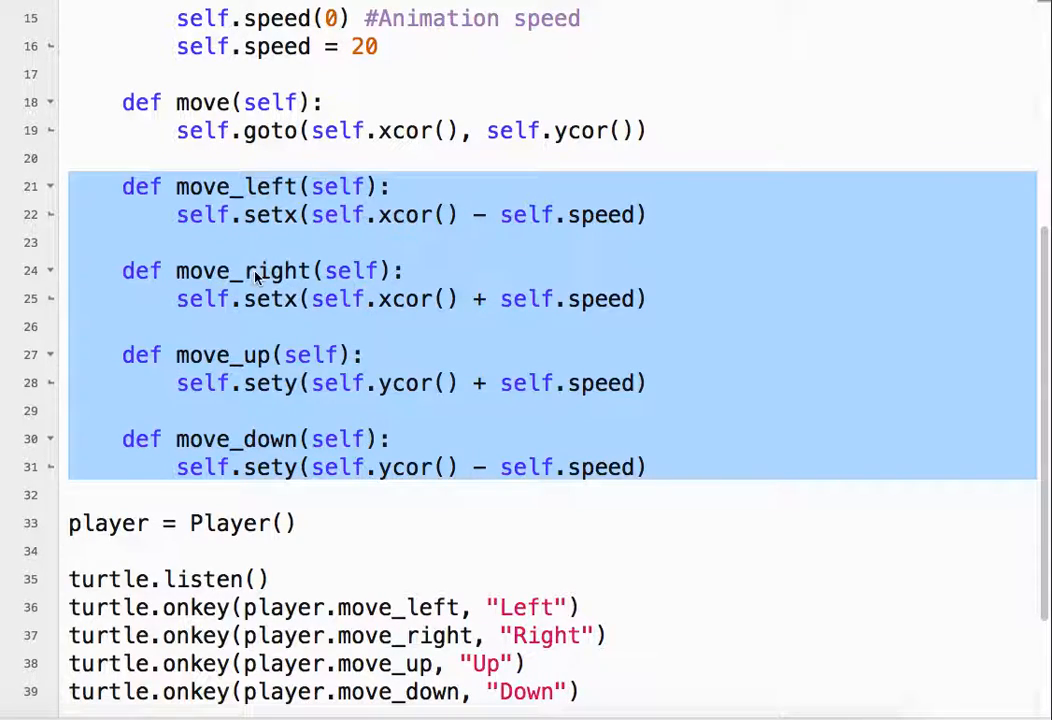
scroll(down, 3)
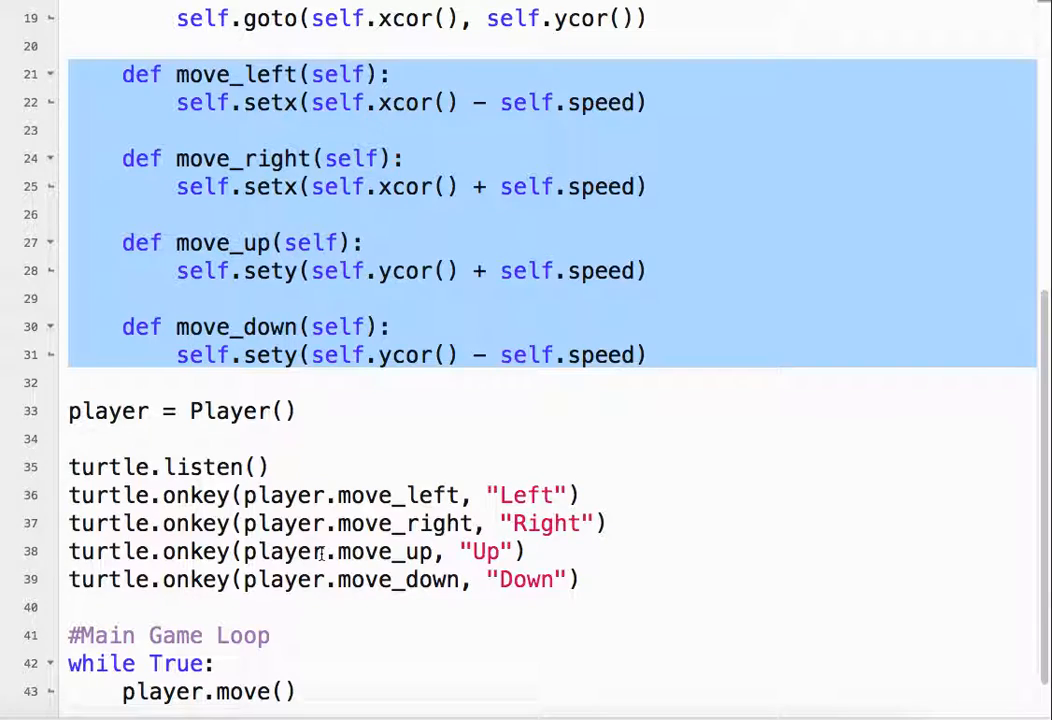
scroll(up, 3)
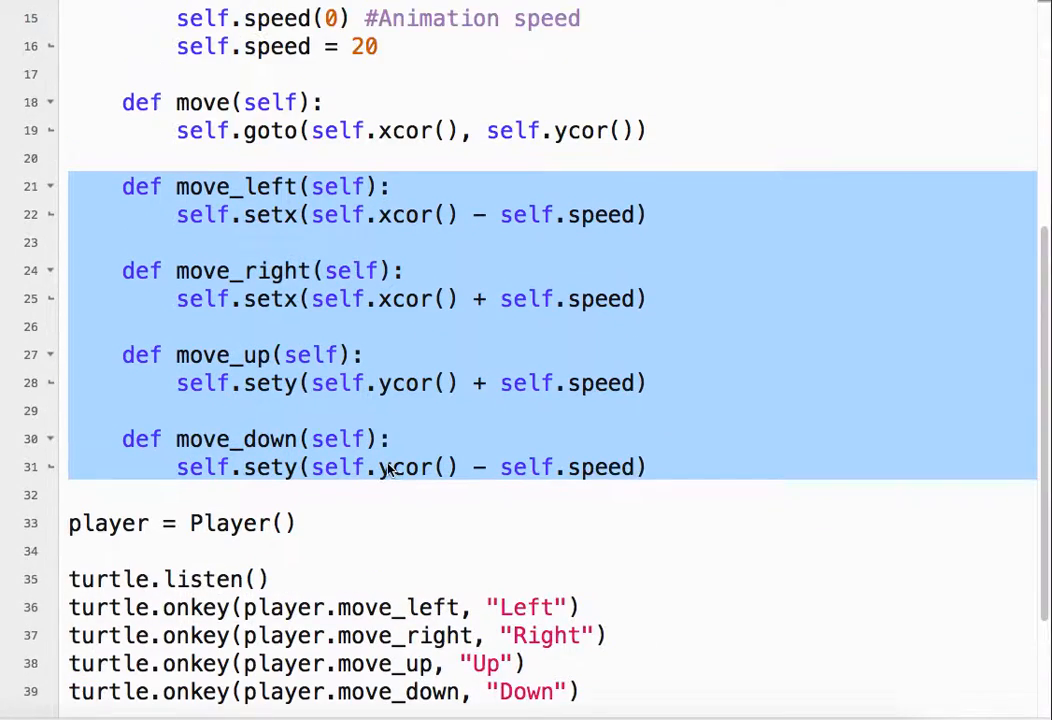
scroll(up, 3)
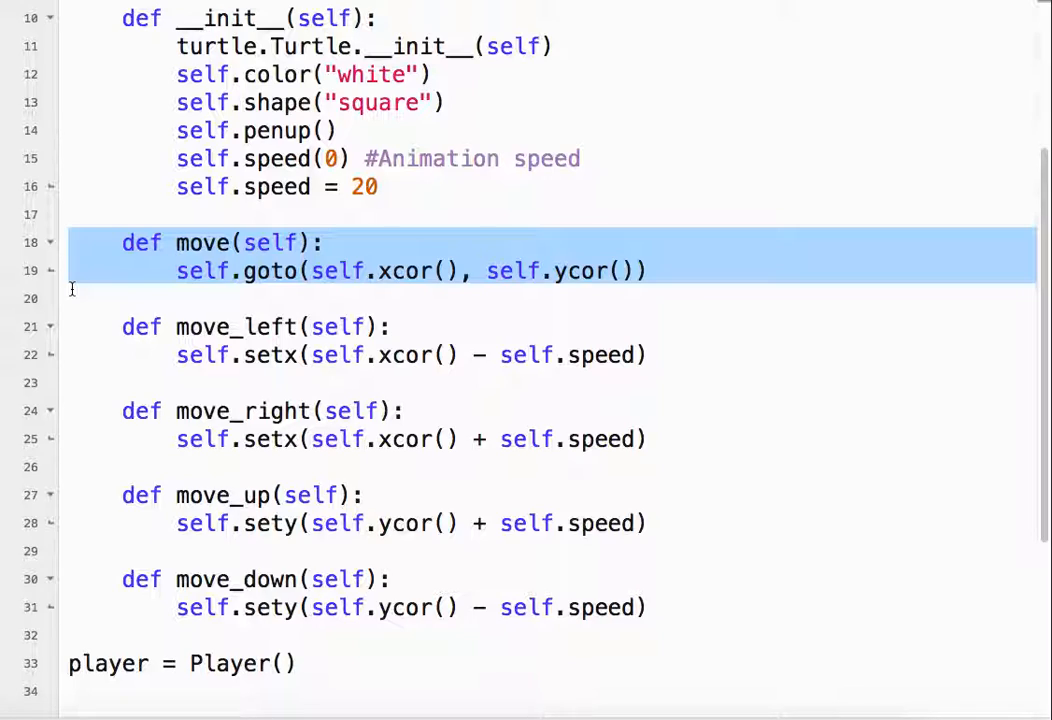
mouse_move(168, 288)
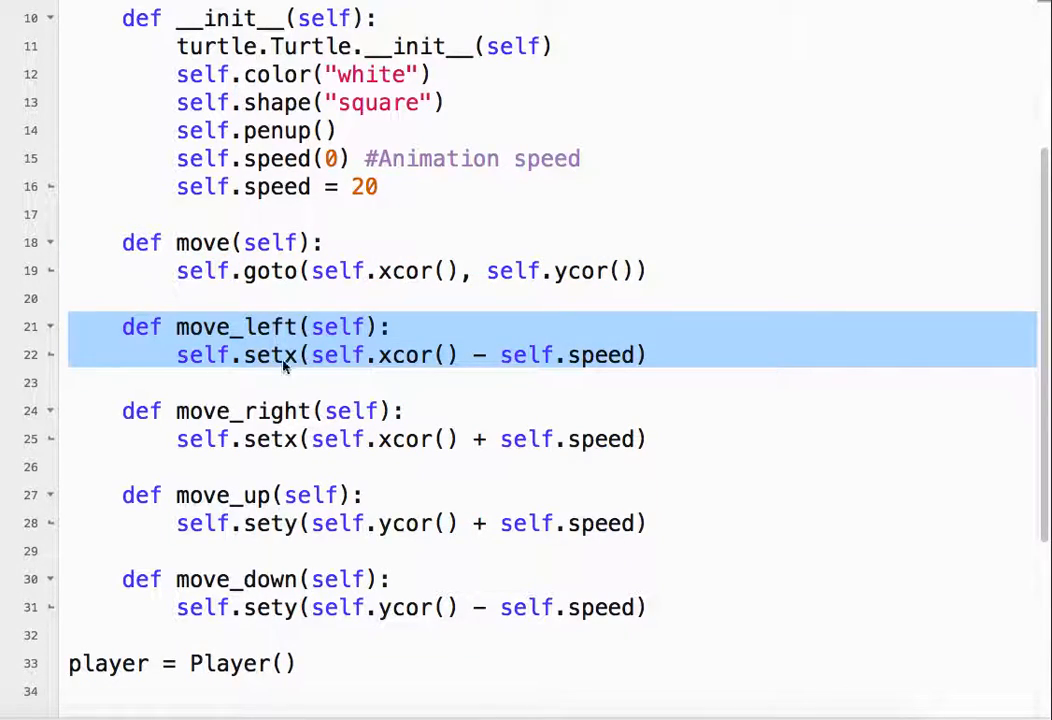
mouse_move(387, 345)
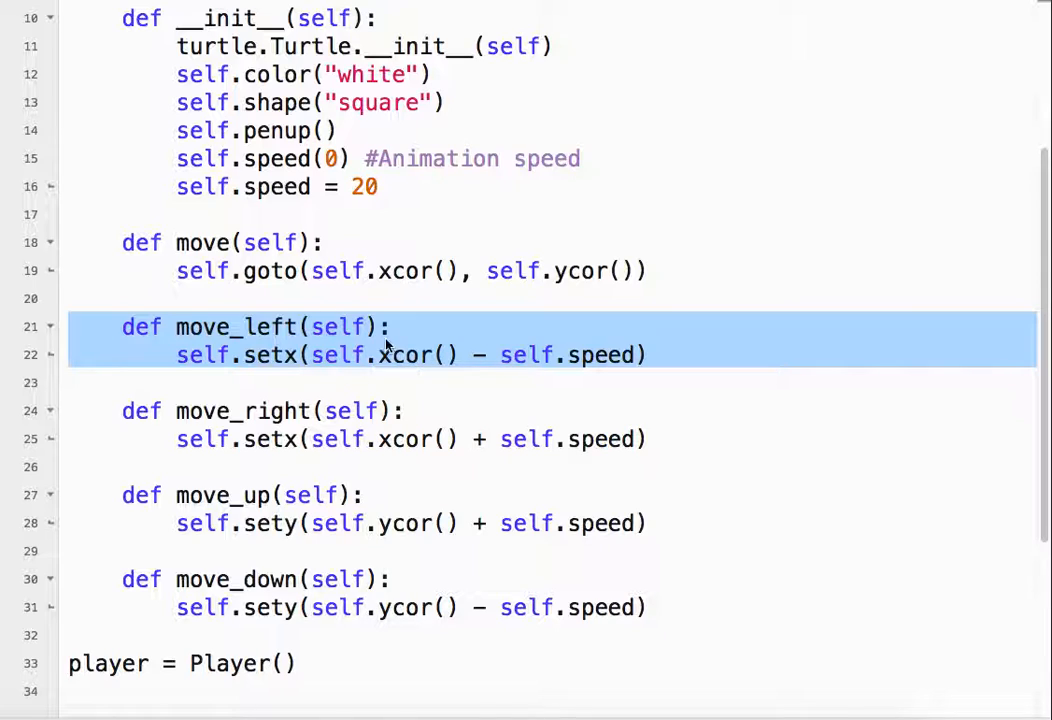
mouse_move(575, 375)
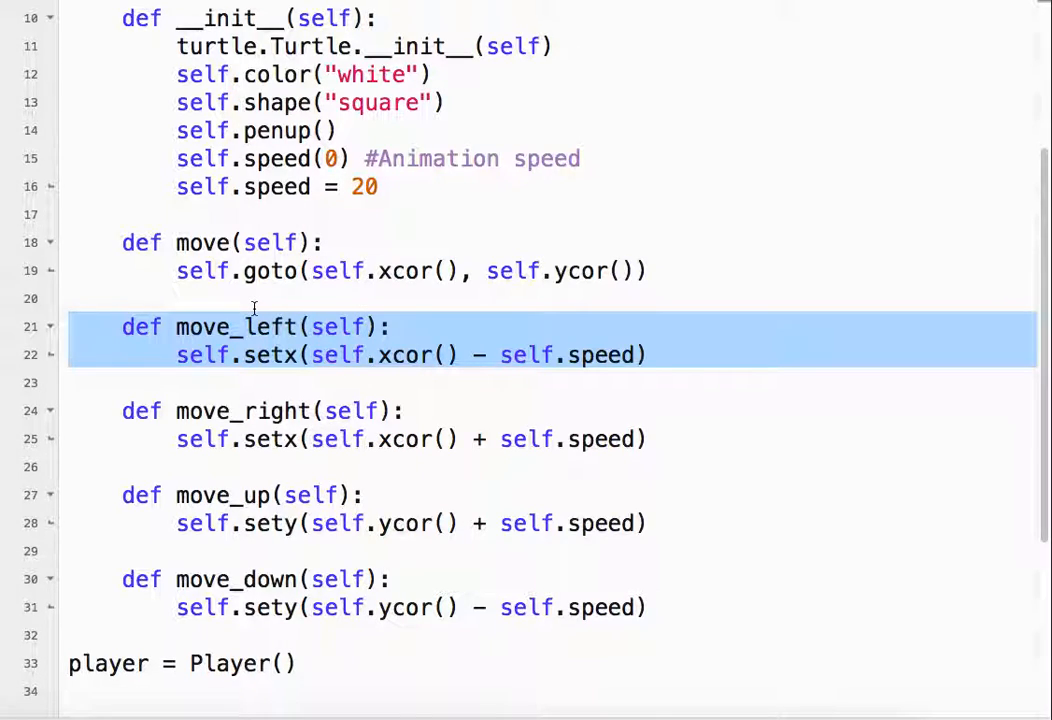
click(457, 384)
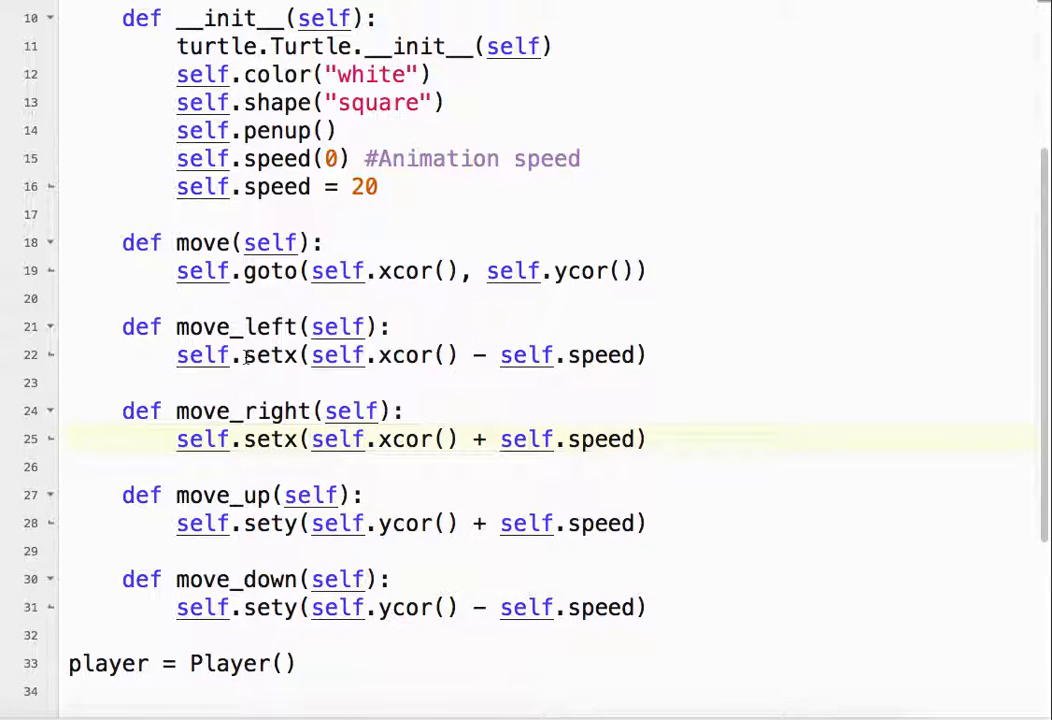
double_click(269, 355)
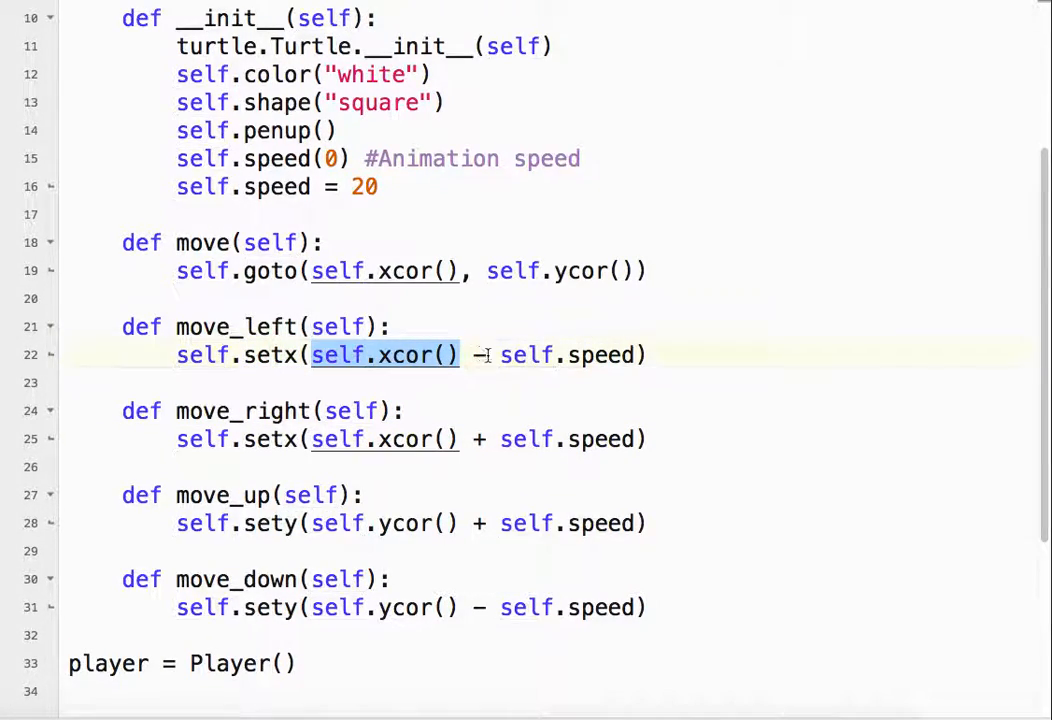
text(-)
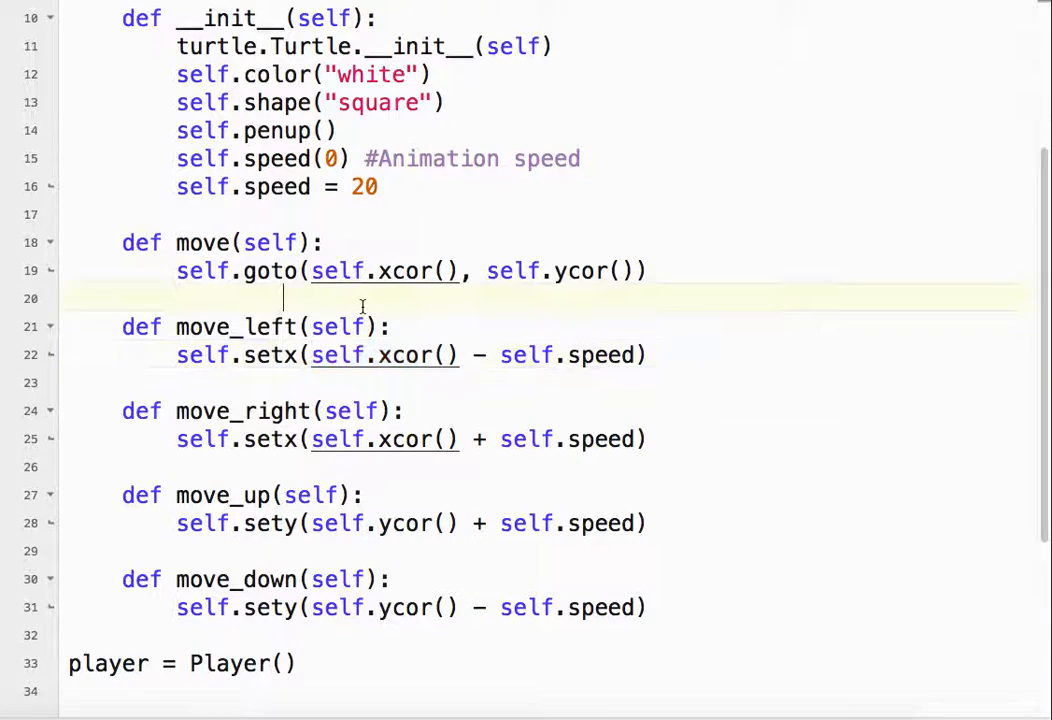
scroll(down, 3)
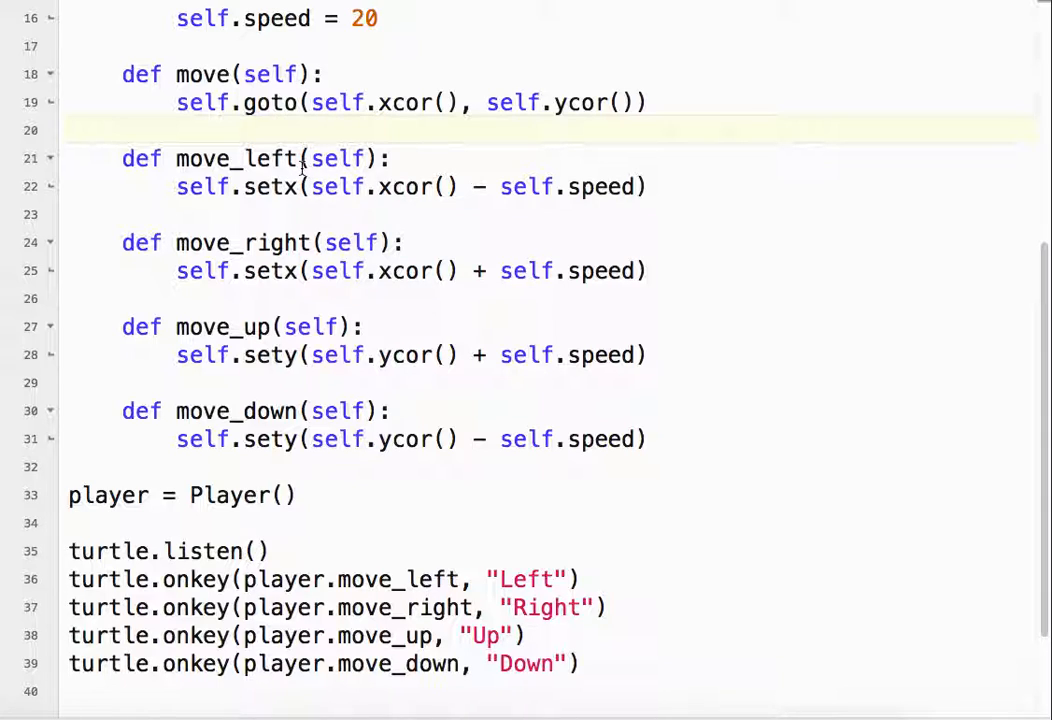
scroll(down, 3)
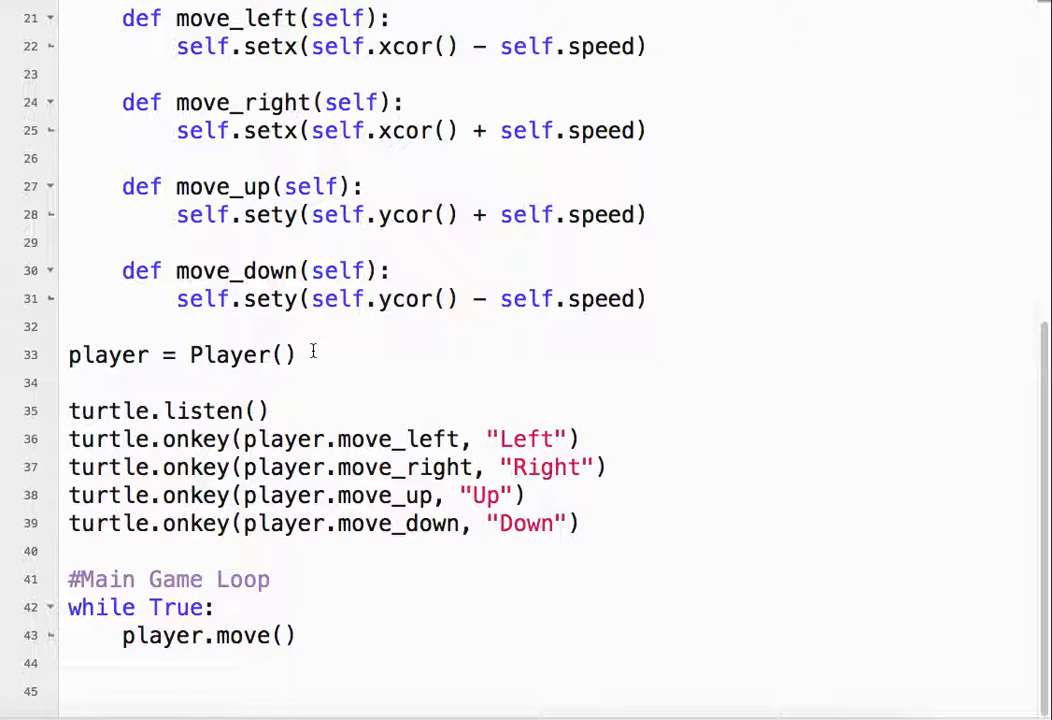
scroll(up, 3)
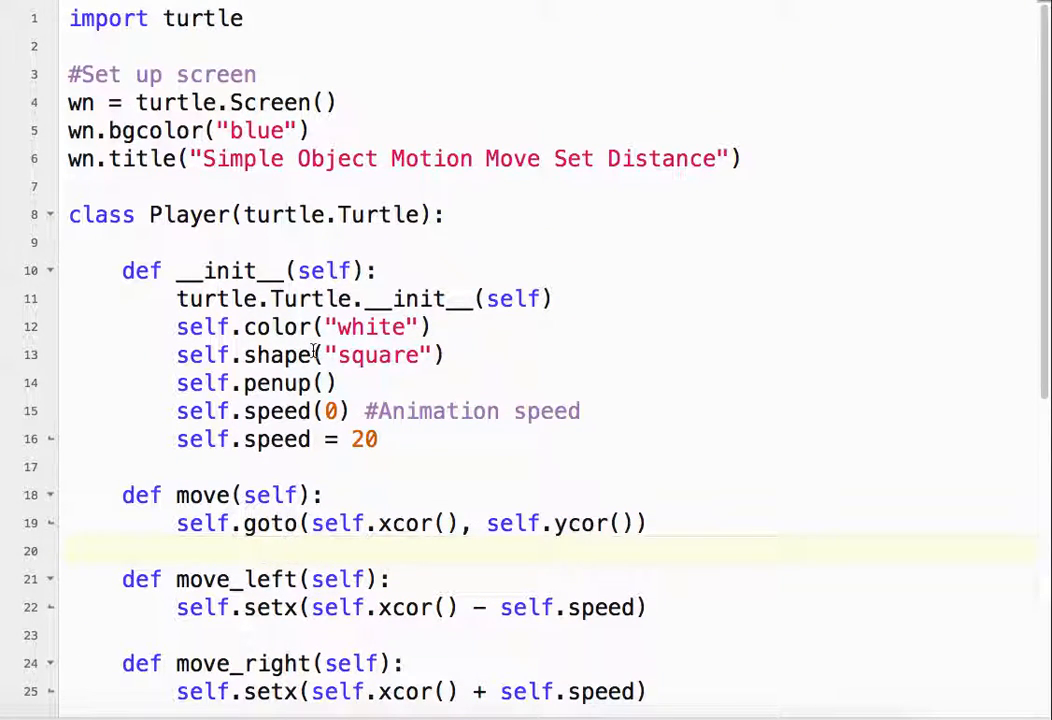
scroll(down, 3)
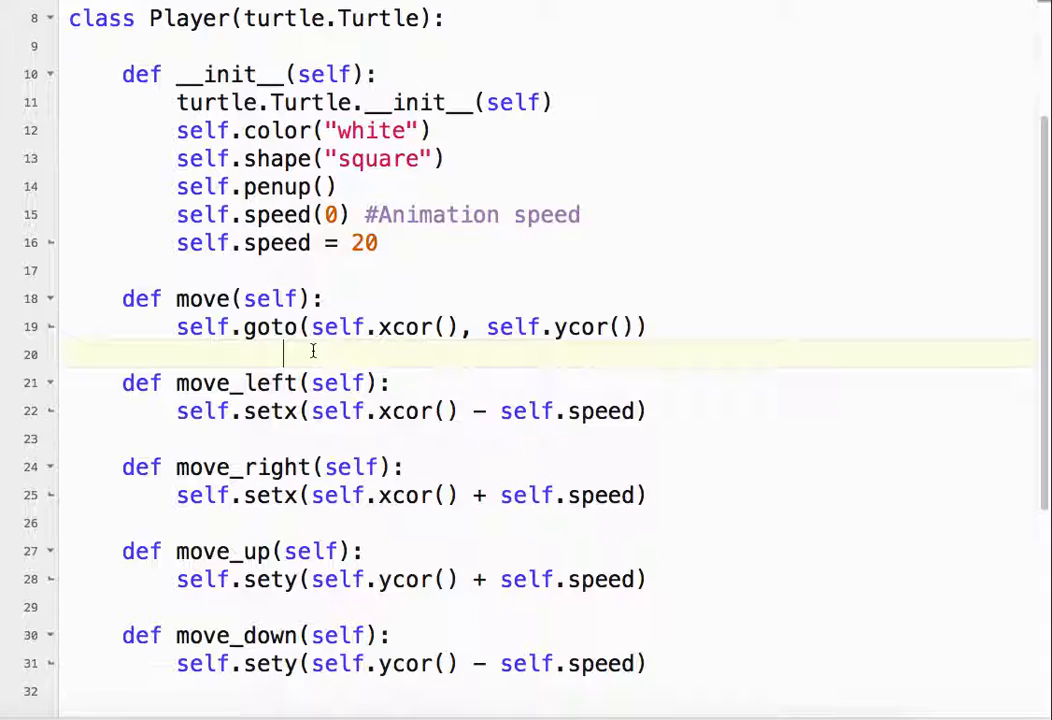
scroll(up, 3)
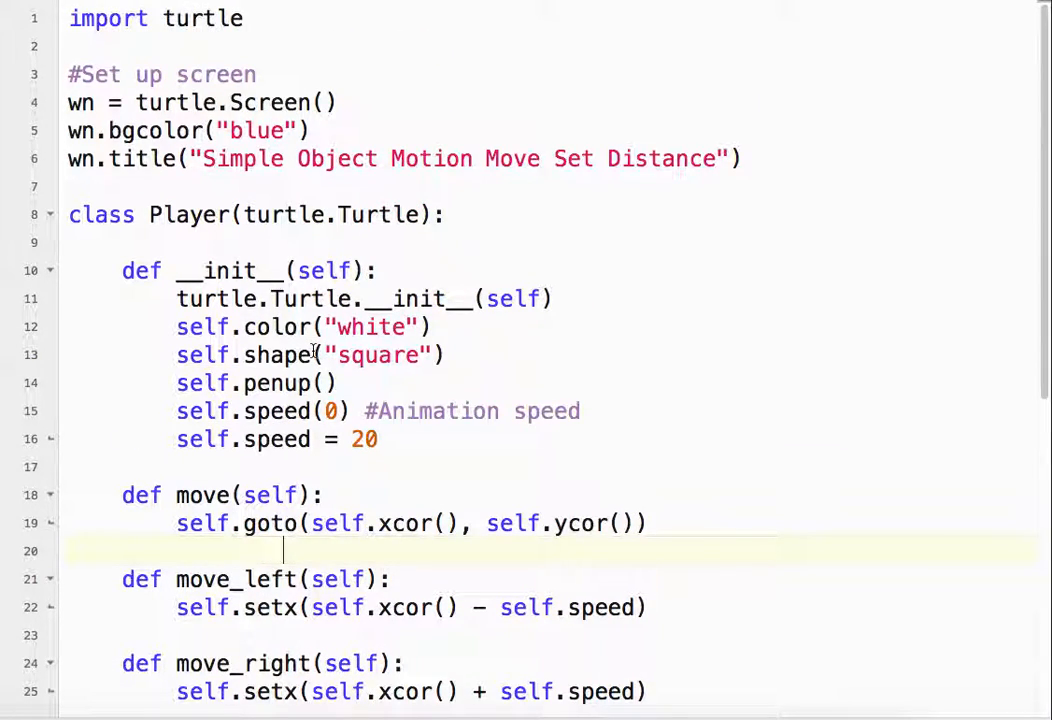
scroll(down, 3)
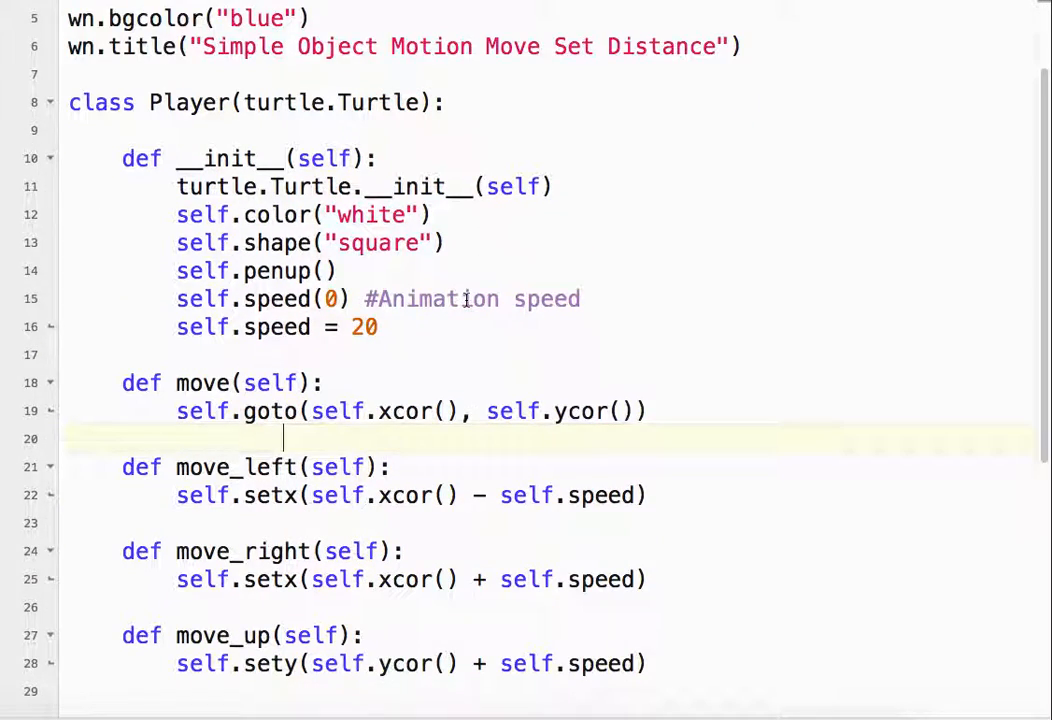
scroll(down, 3)
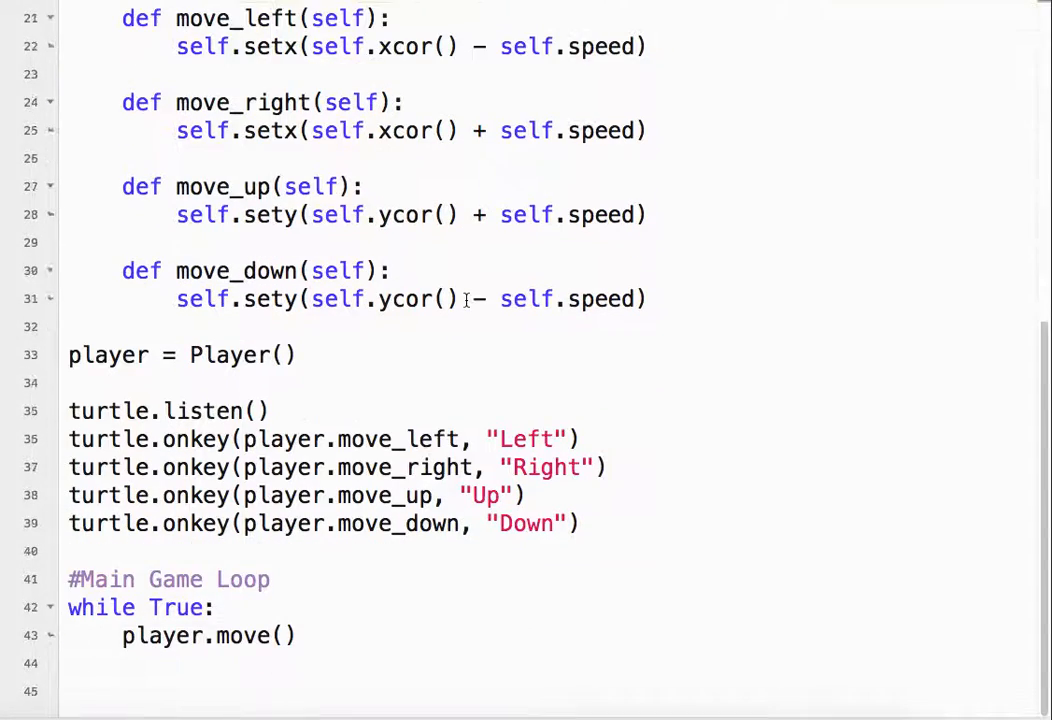